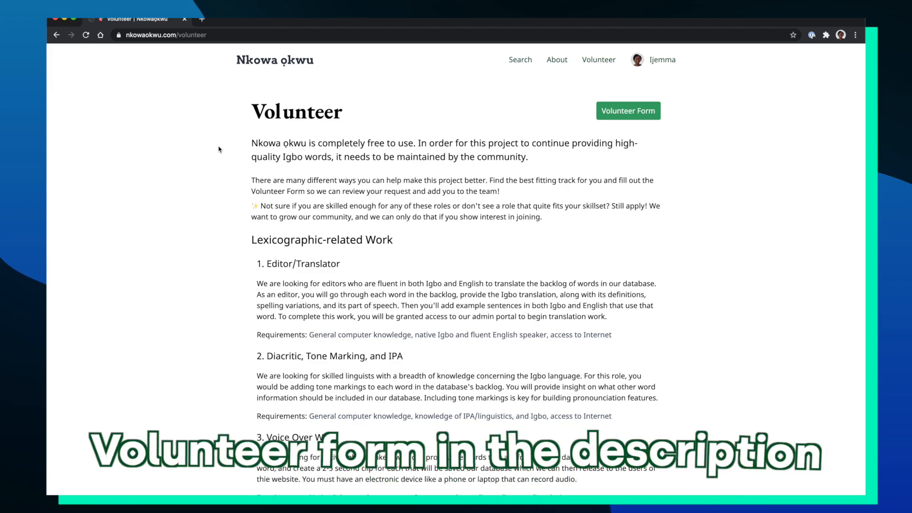
{"action": "scroll", "scroll_direction": "down", "scroll_amount": 3}
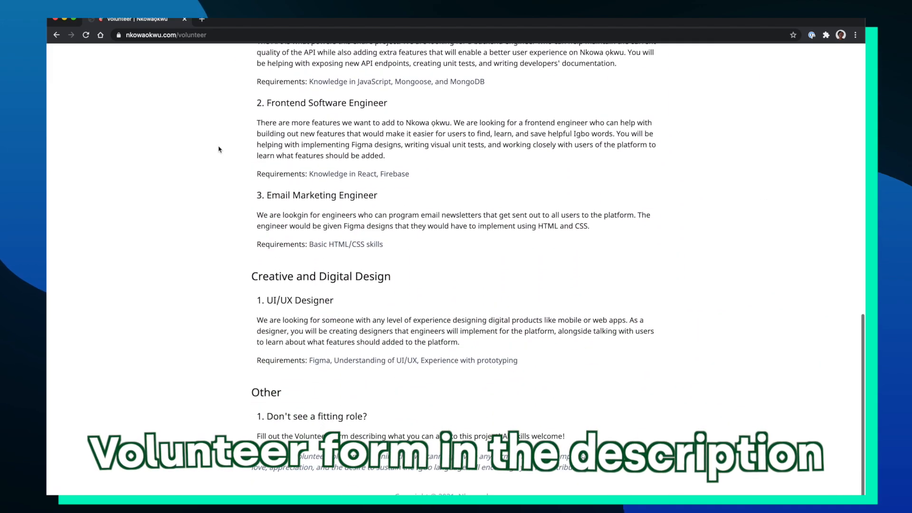